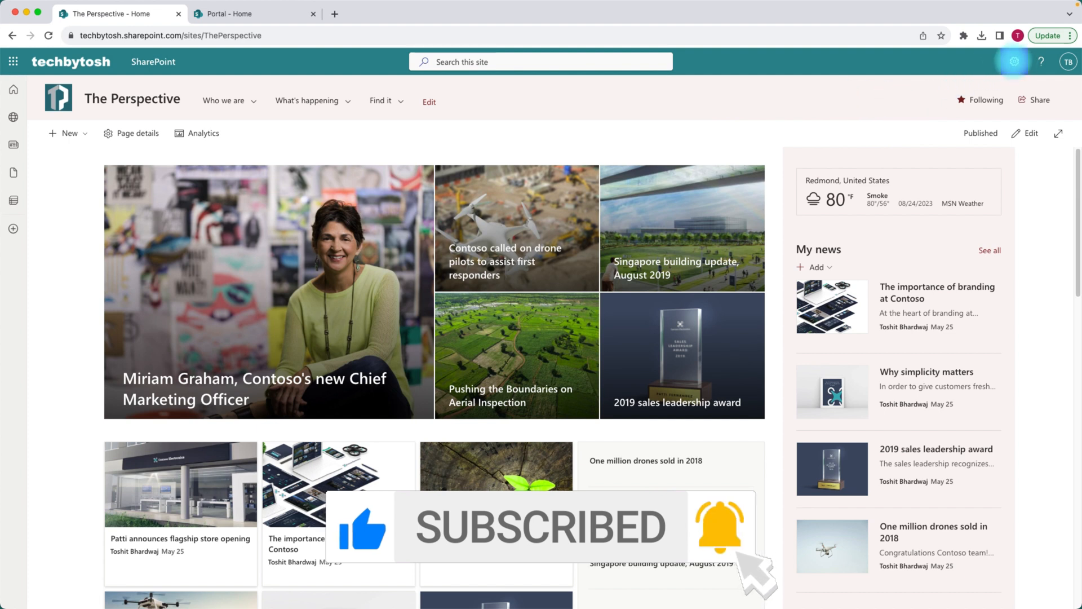
Open The Perspective site's Header settings from the gear menu's Change the look
click(1012, 62)
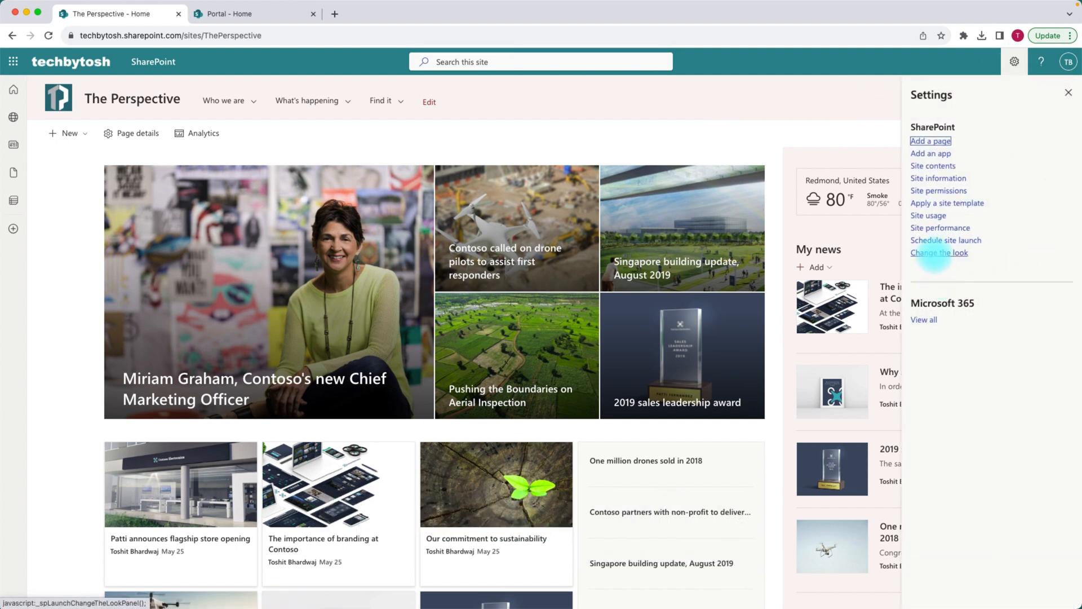
click(939, 252)
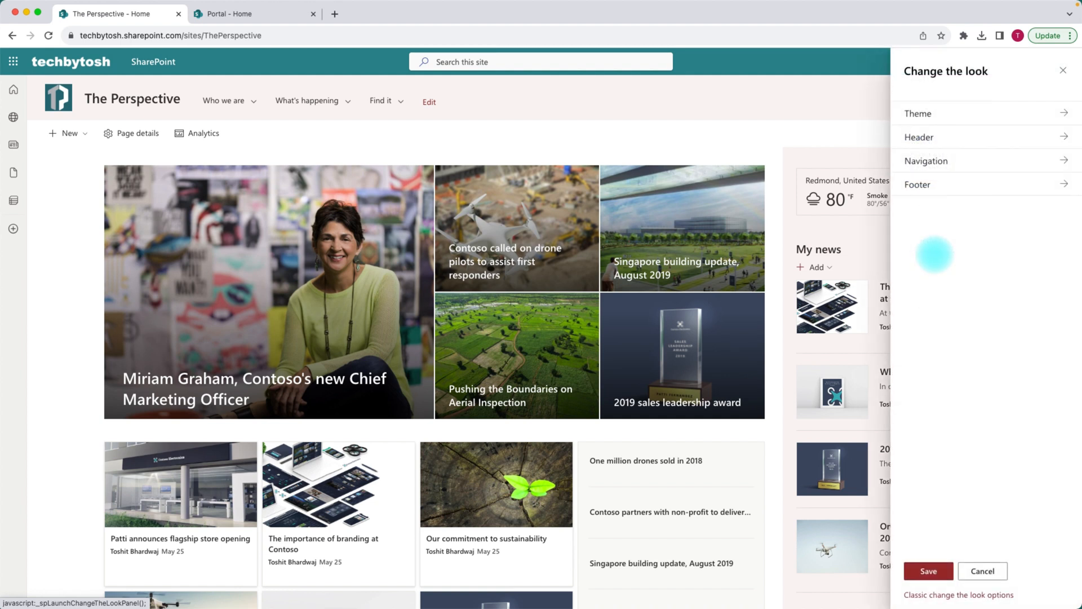
click(919, 136)
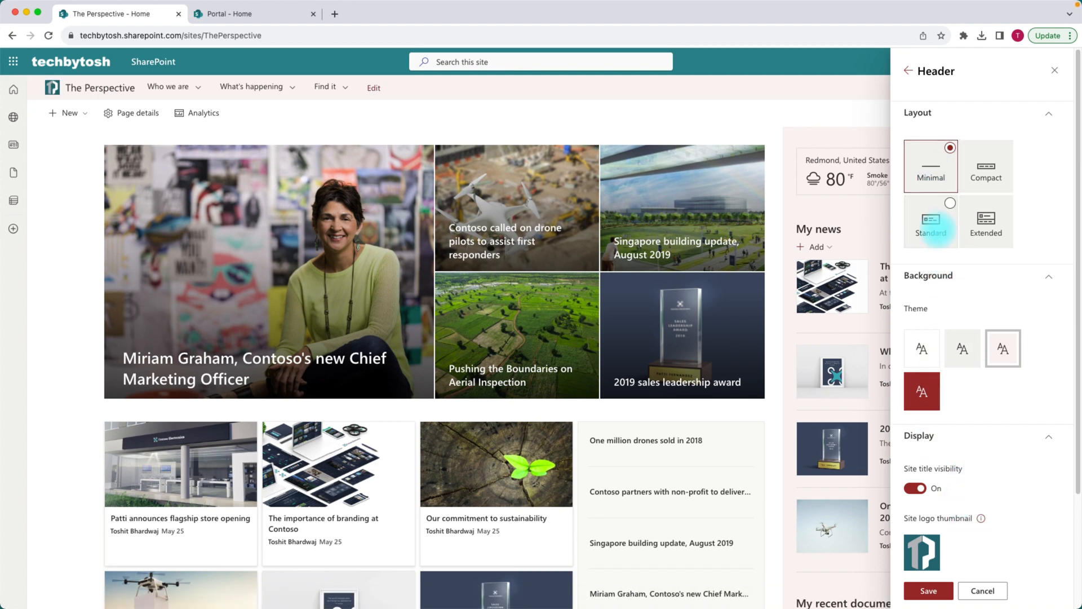
Try the Standard header layout, then settle on Extended
click(930, 221)
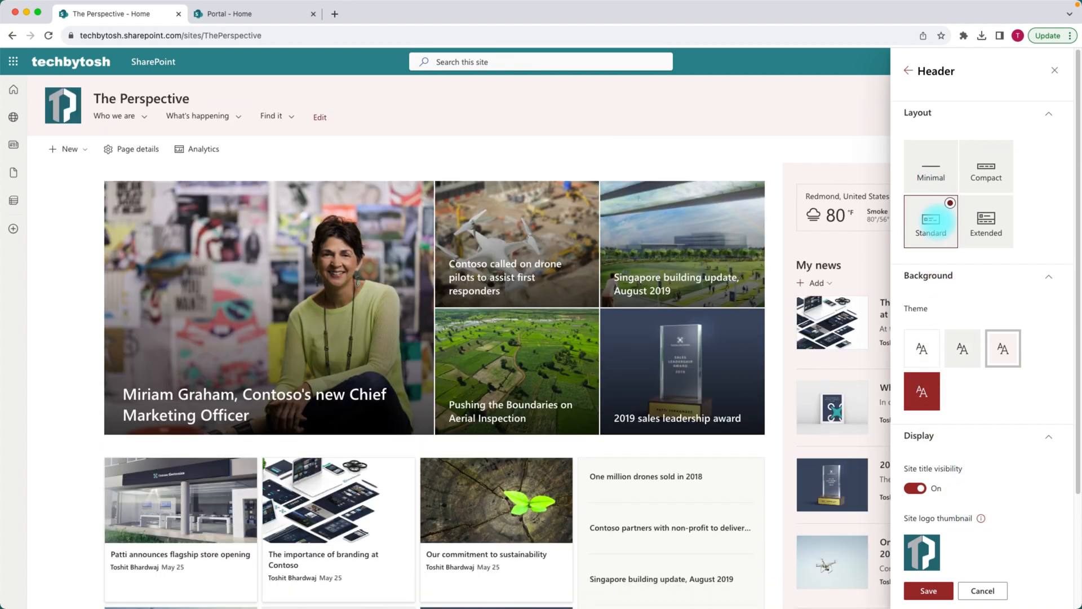
click(986, 220)
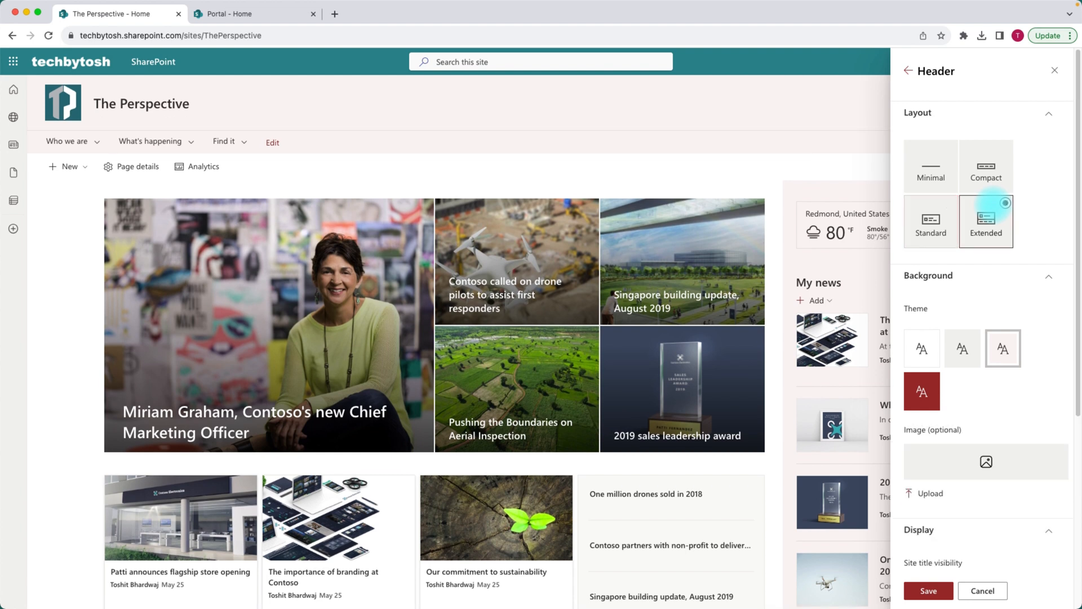
click(985, 221)
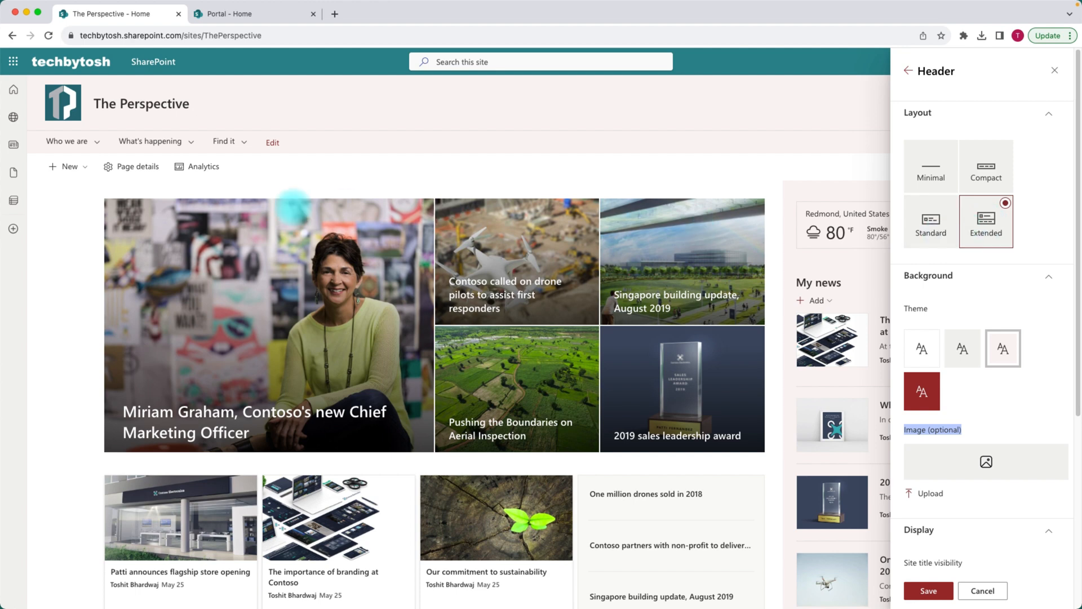
click(224, 141)
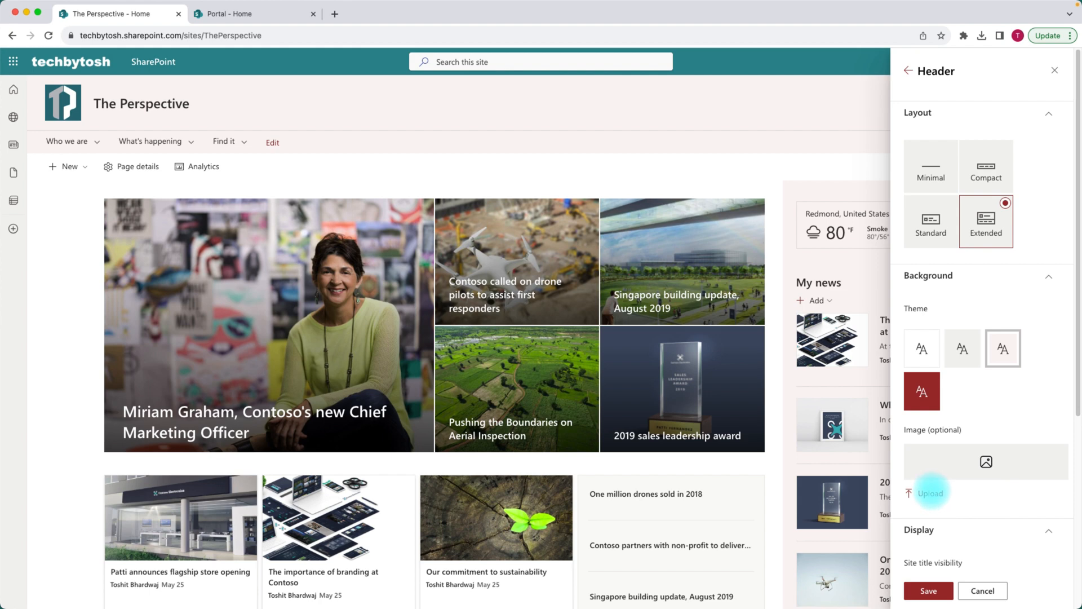
Upload the city-skyline night image as the header background and save the design
click(927, 493)
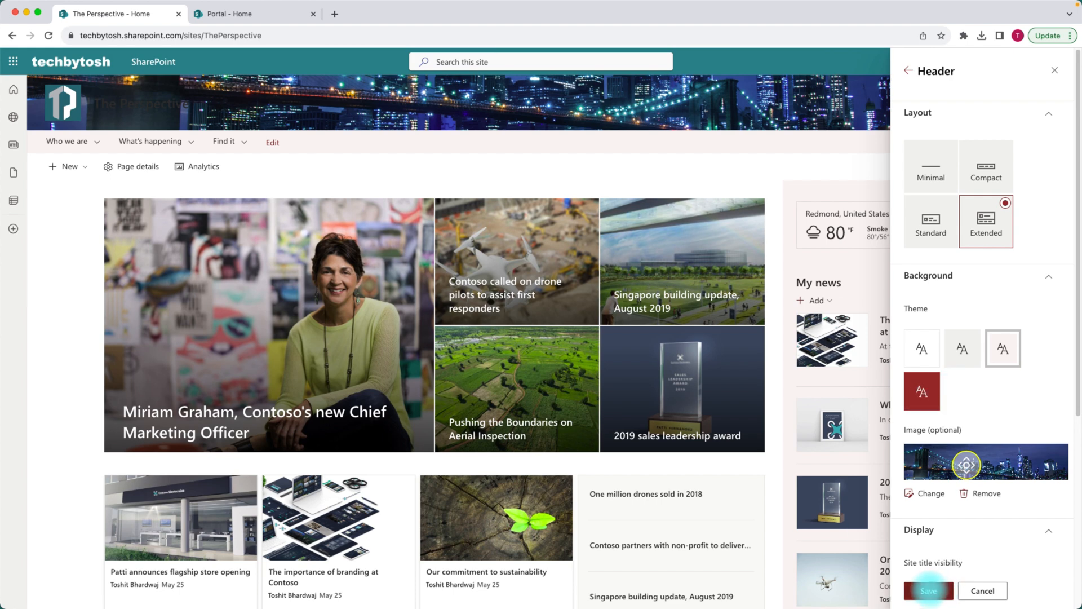
click(931, 590)
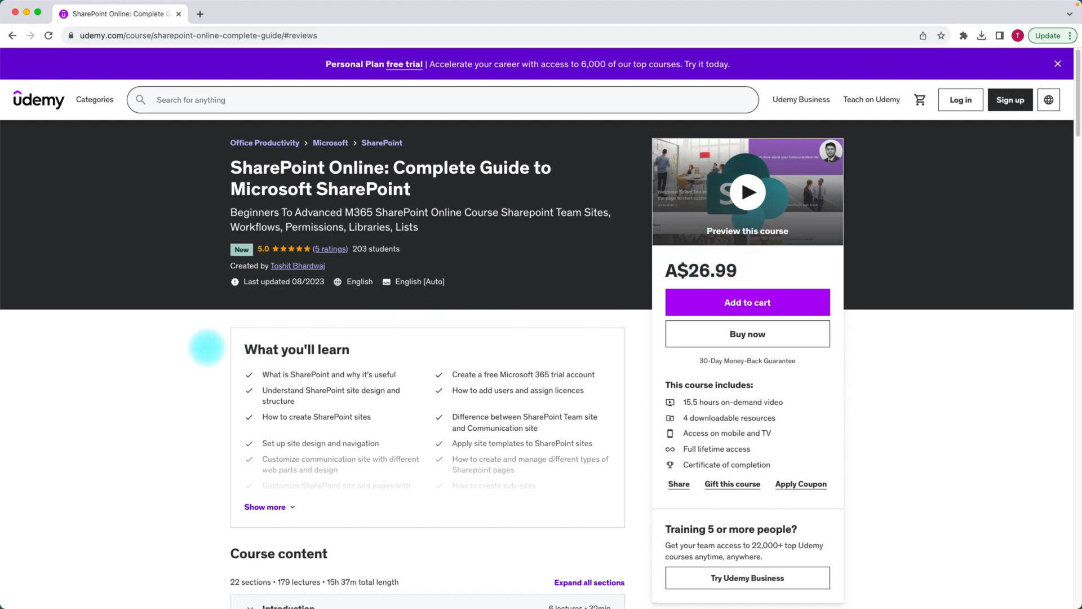
Scroll the Udemy course page to the Course content sections, from Introduction to SharePoint Lists
scroll(down, 3)
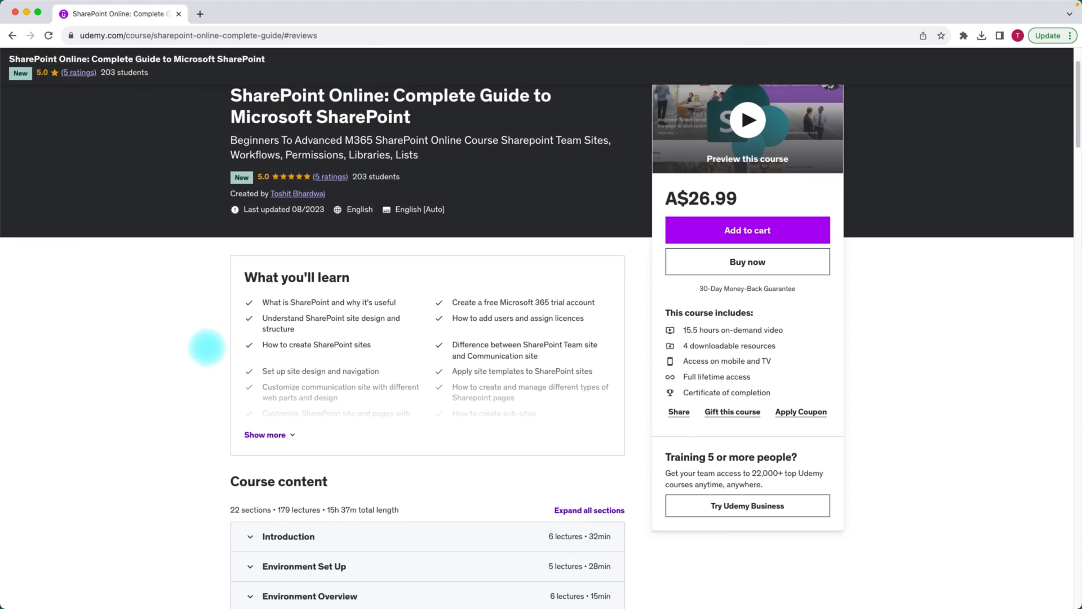
scroll(down, 3)
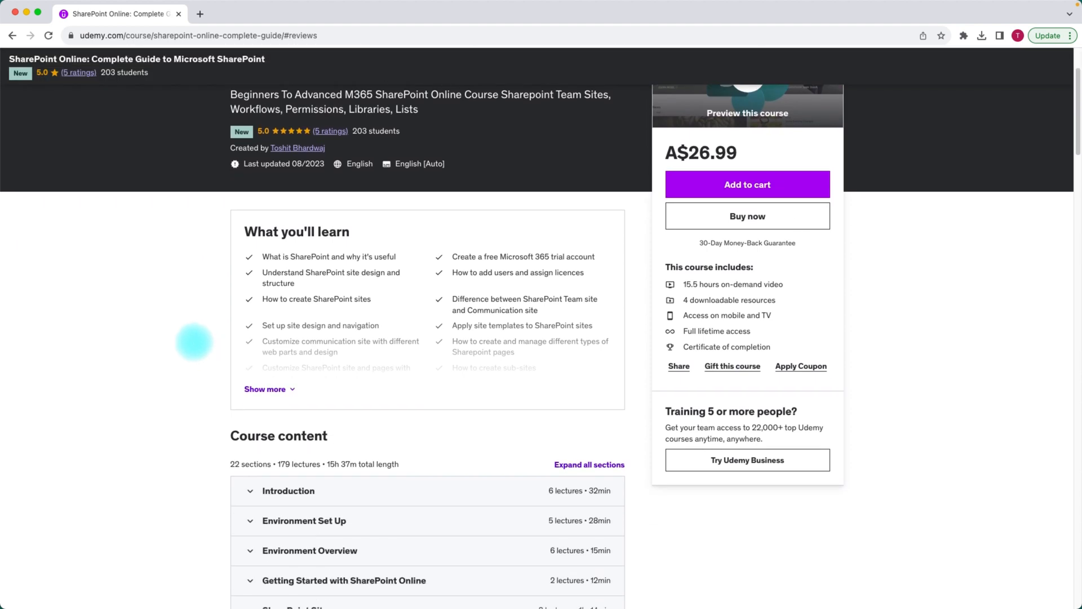
scroll(down, 3)
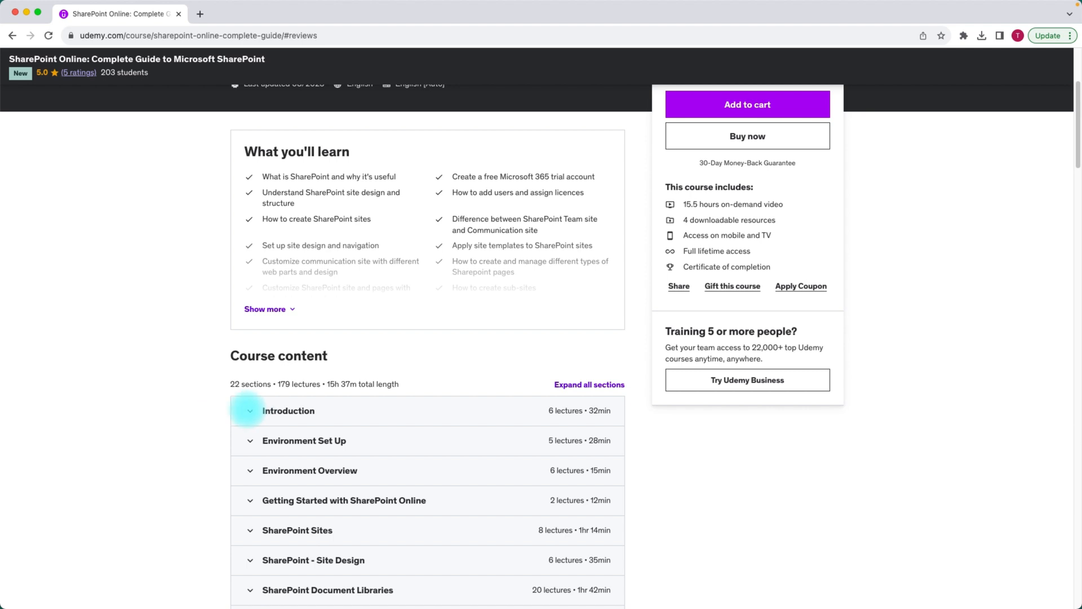
scroll(down, 3)
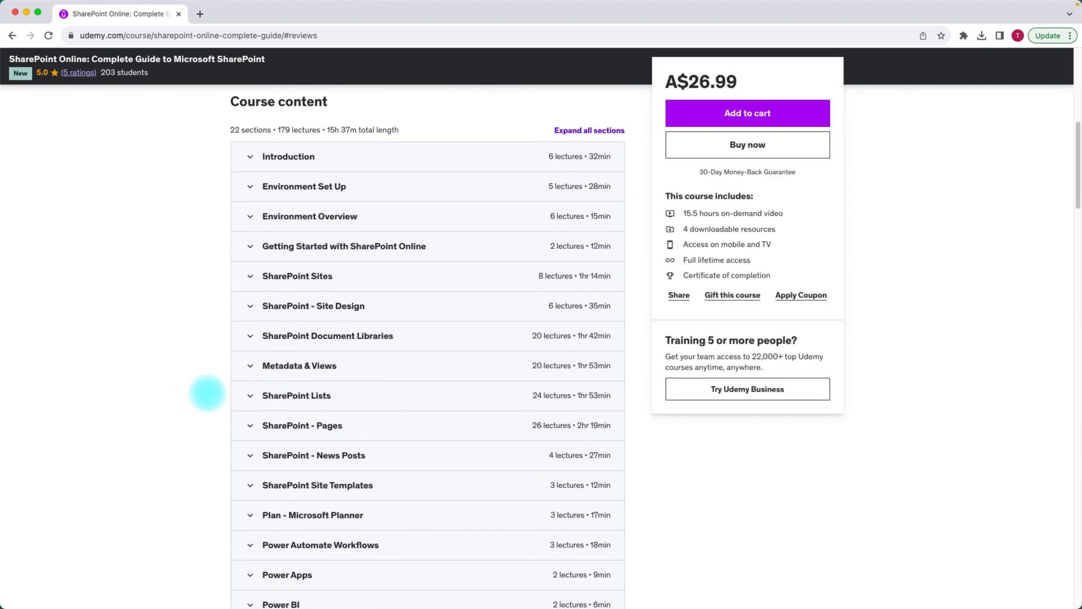
scroll(down, 3)
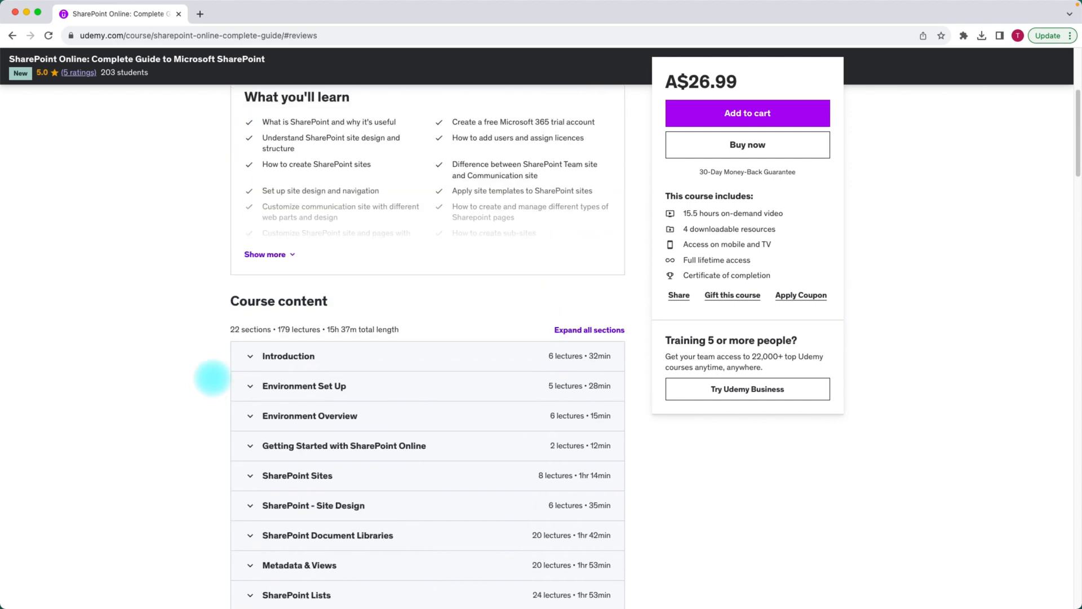
double_click(251, 329)
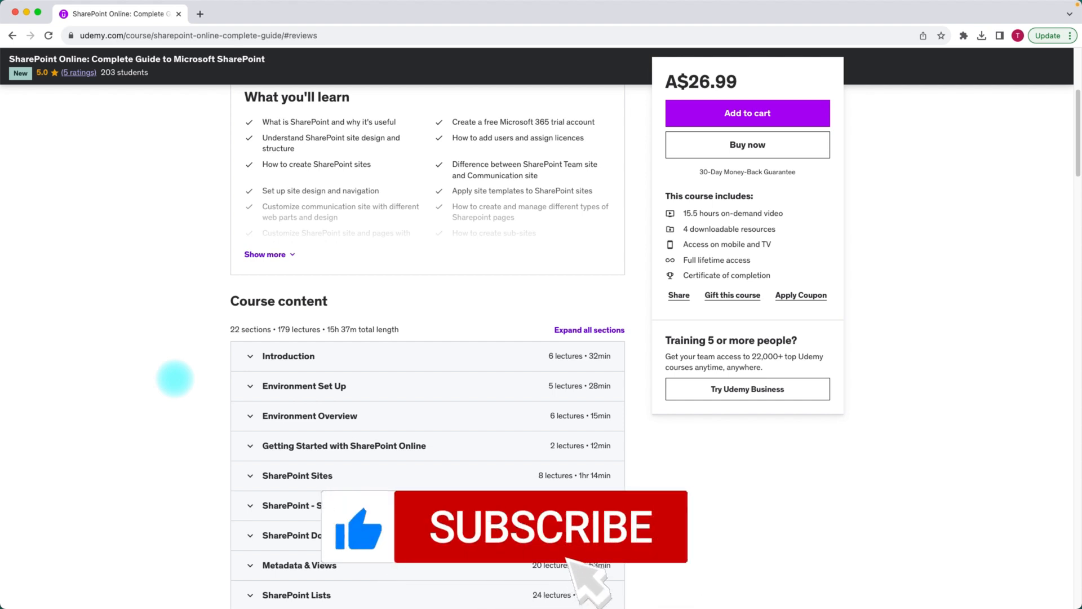
click(542, 527)
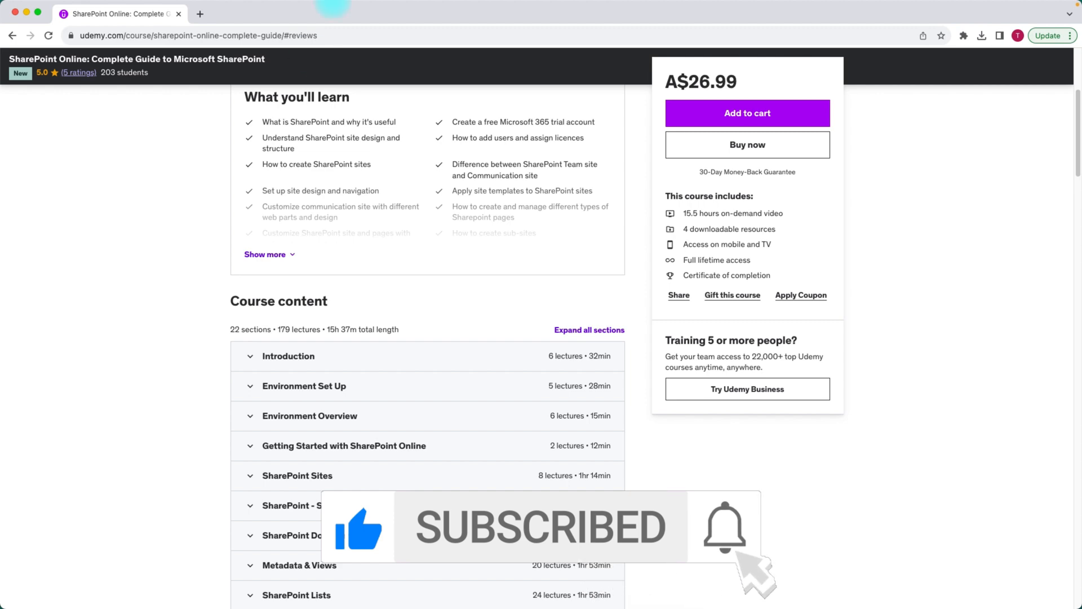